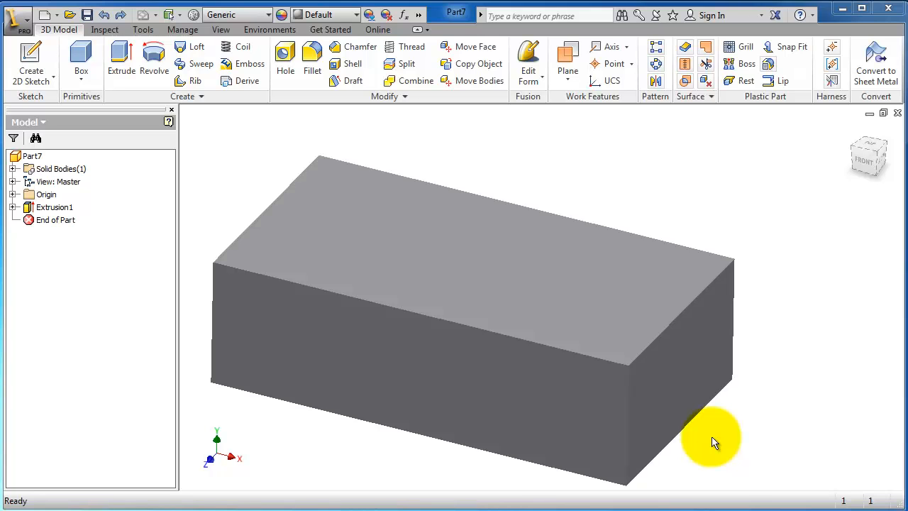
pyautogui.moveTo(724, 447)
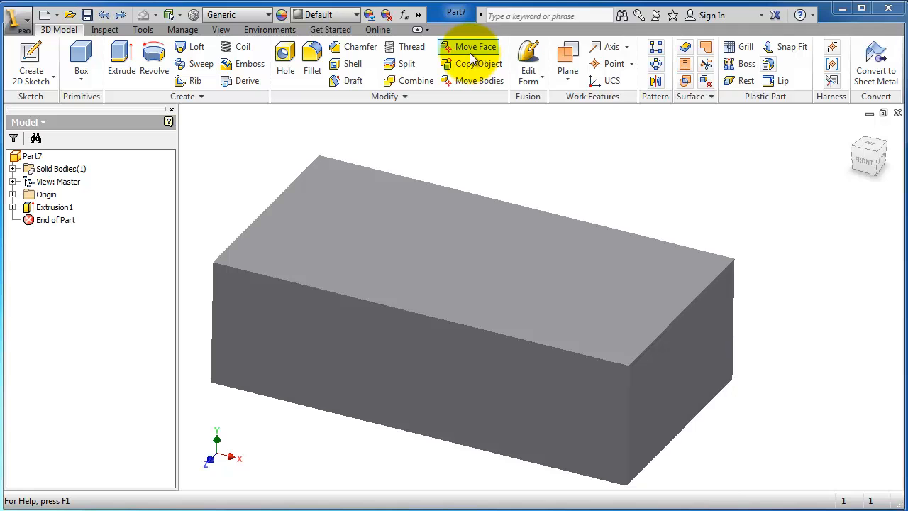
# Start Move Face in Free Move mode and hover the box's top face as a candidate.
pyautogui.click(472, 46)
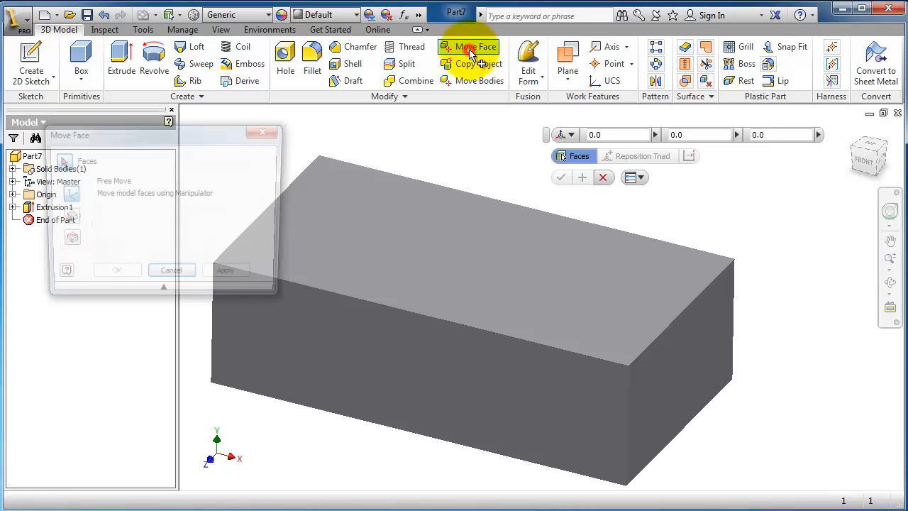
pyautogui.click(468, 47)
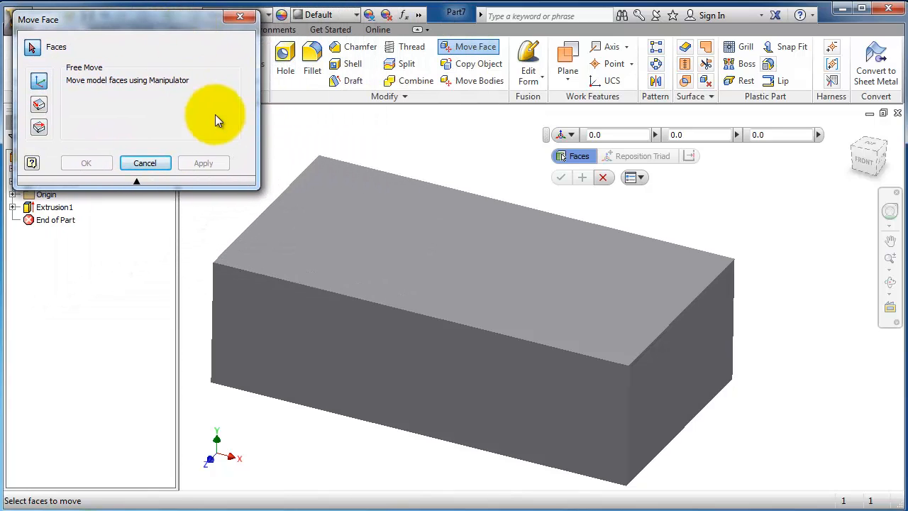
pyautogui.click(360, 259)
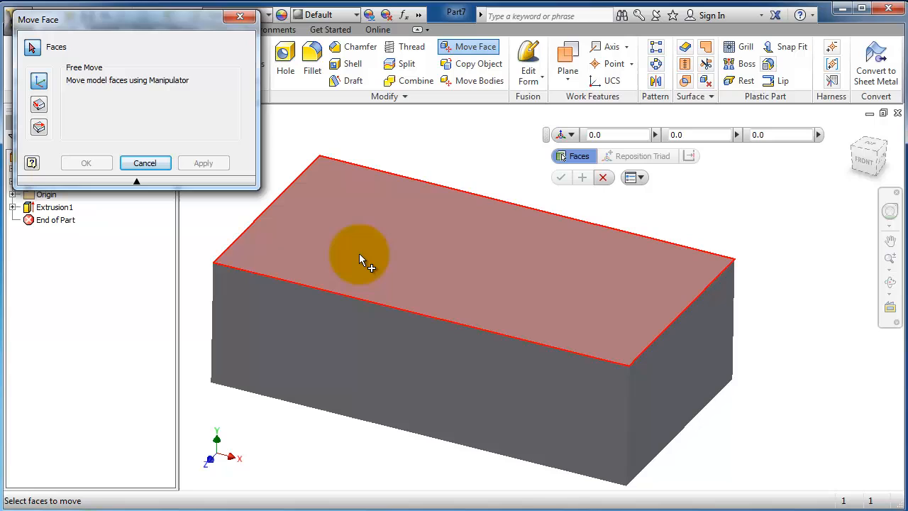
pyautogui.moveTo(367, 227)
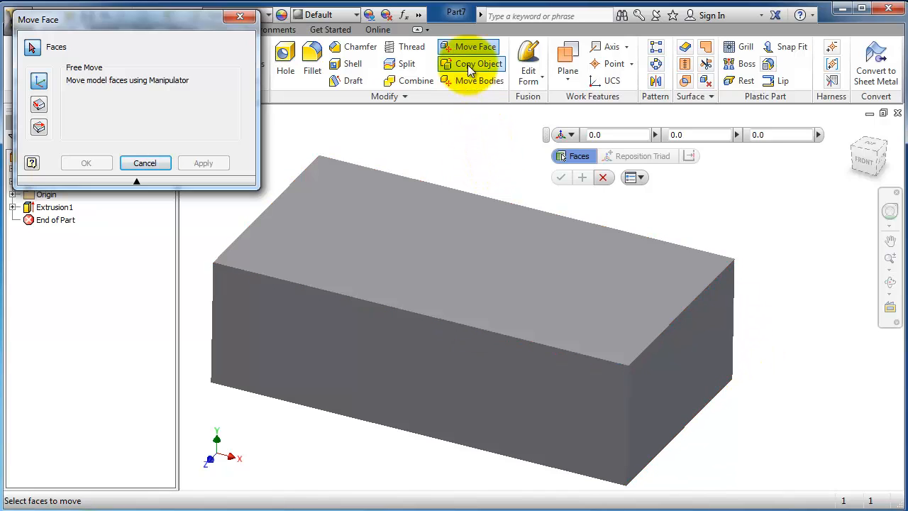
pyautogui.moveTo(472, 46)
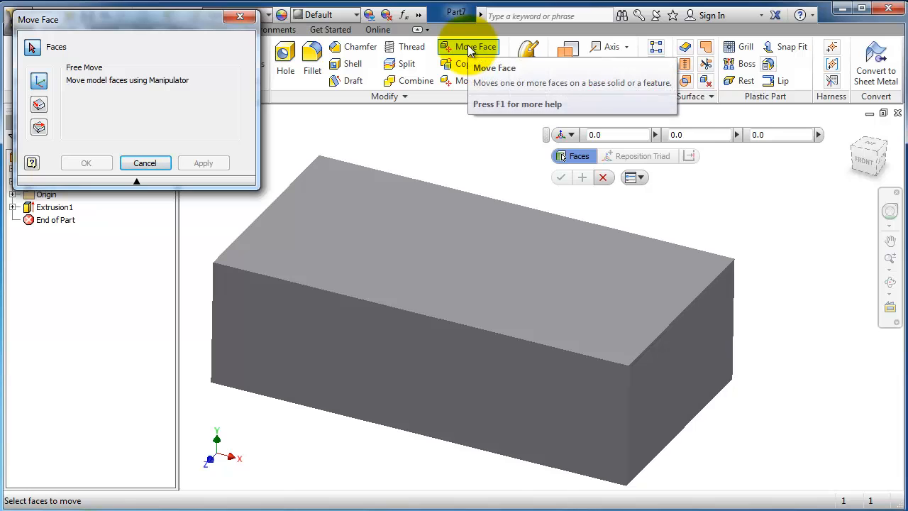
pyautogui.moveTo(473, 46)
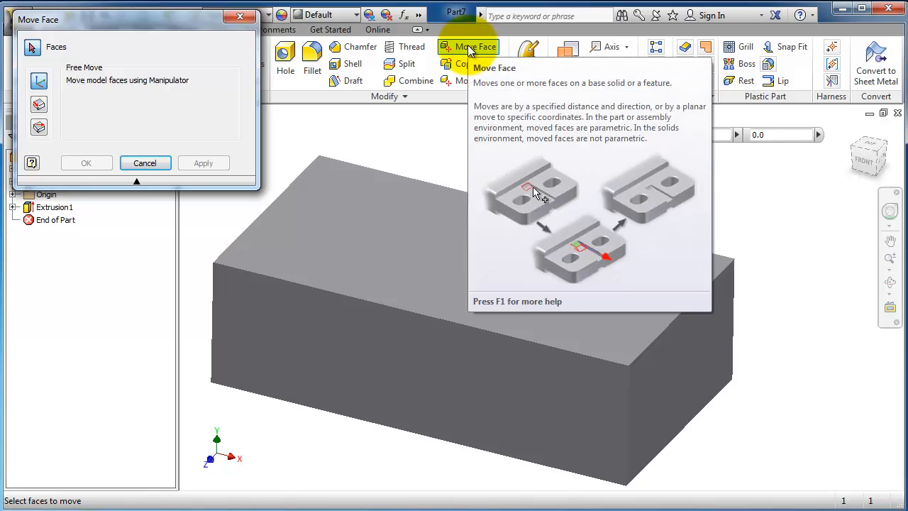
pyautogui.click(346, 236)
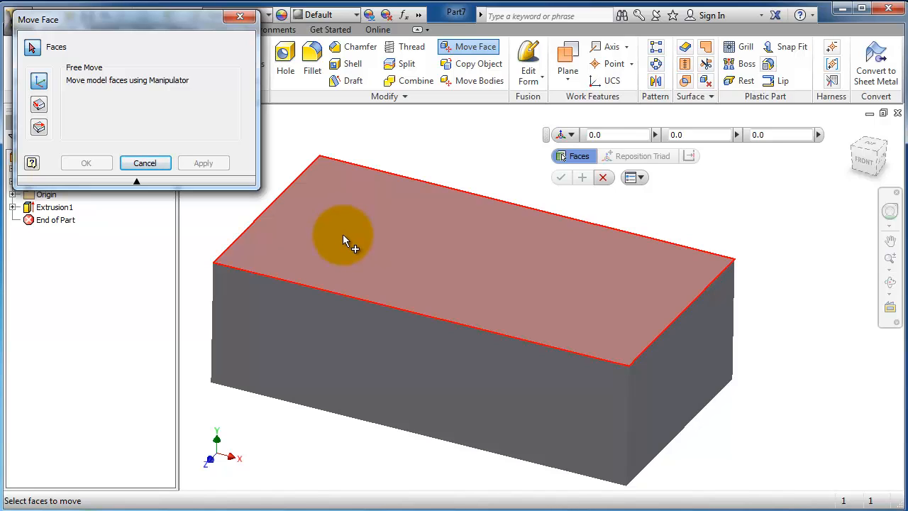
# Select the box's top face to attach the move triad.
pyautogui.click(344, 237)
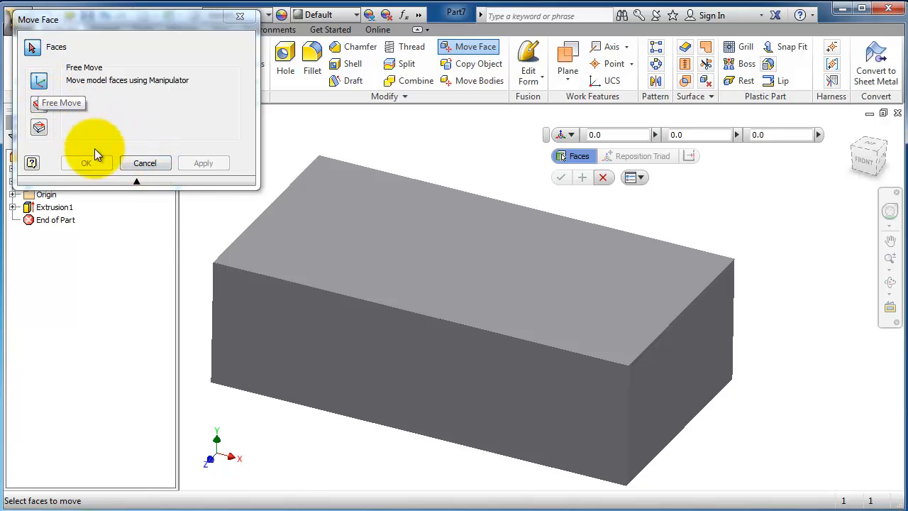
pyautogui.click(506, 312)
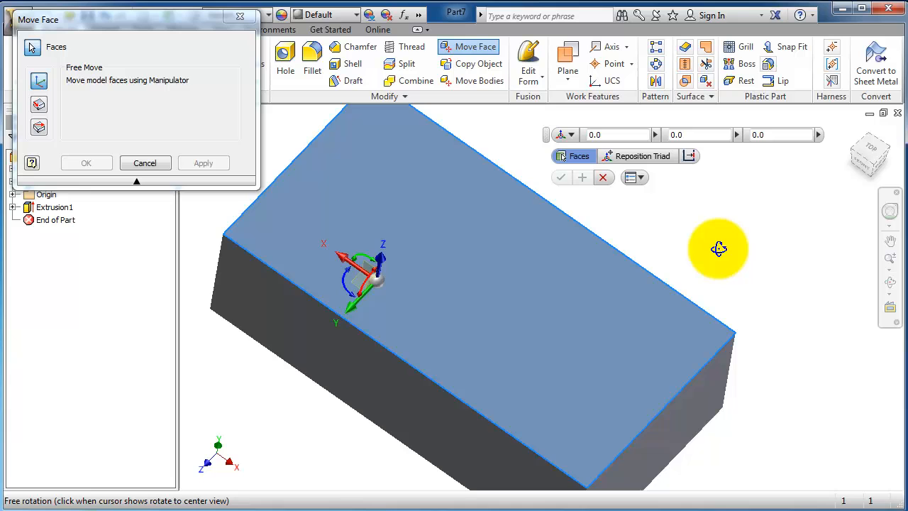
pyautogui.moveTo(719, 248); pyautogui.dragTo(738, 256)
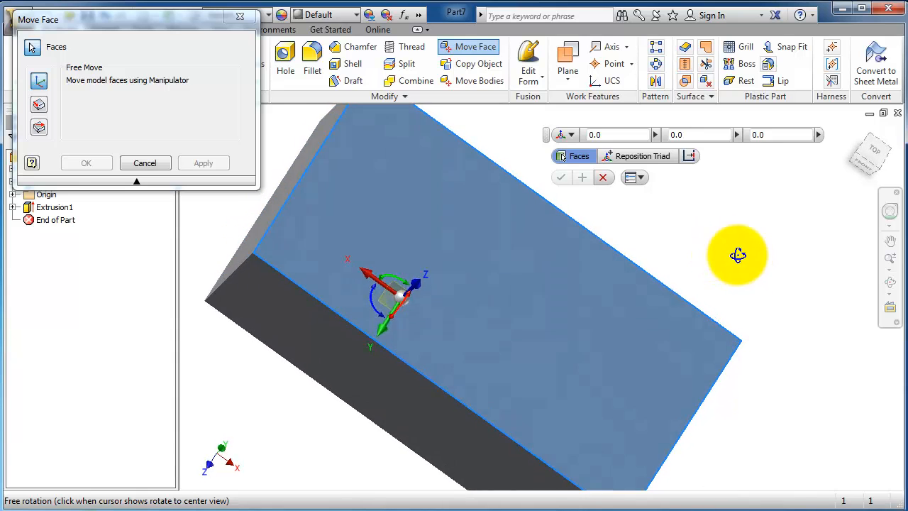
pyautogui.moveTo(738, 256); pyautogui.dragTo(734, 251)
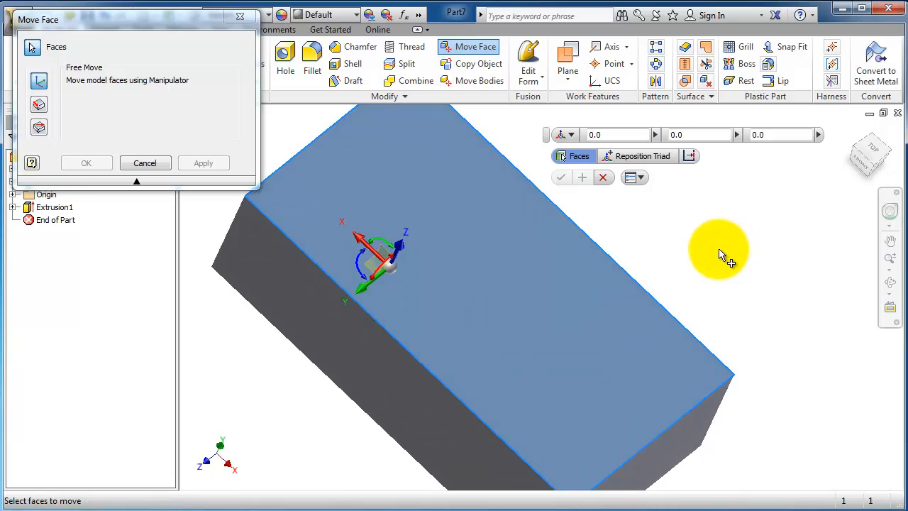
pyautogui.moveTo(400, 245)
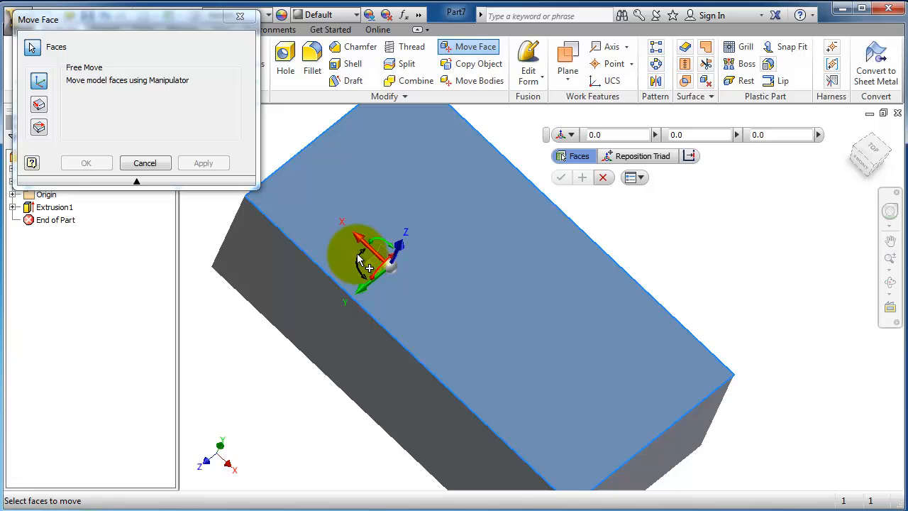
pyautogui.click(362, 259)
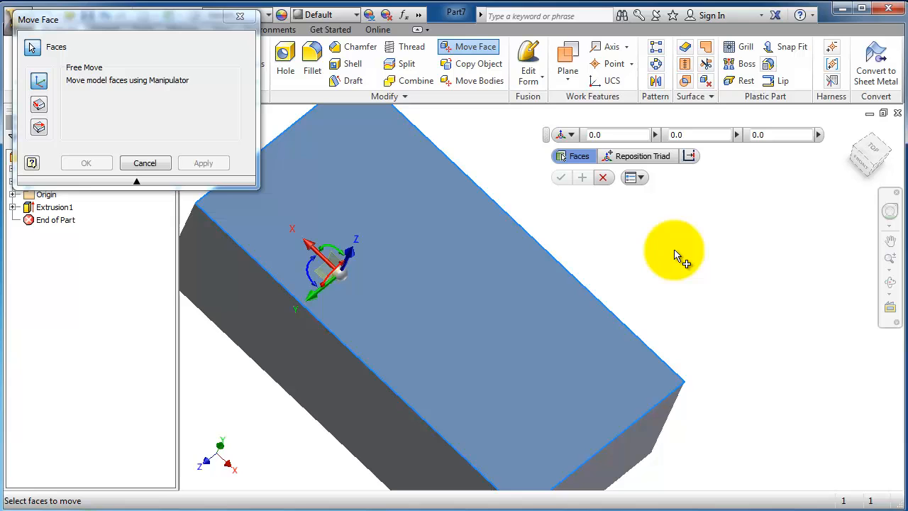
pyautogui.moveTo(674, 252); pyautogui.dragTo(679, 260)
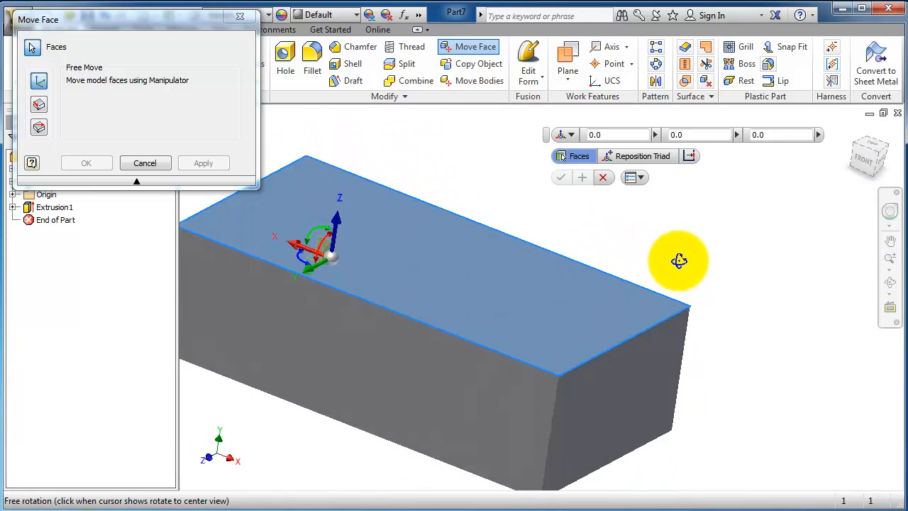
pyautogui.moveTo(679, 261); pyautogui.dragTo(694, 276)
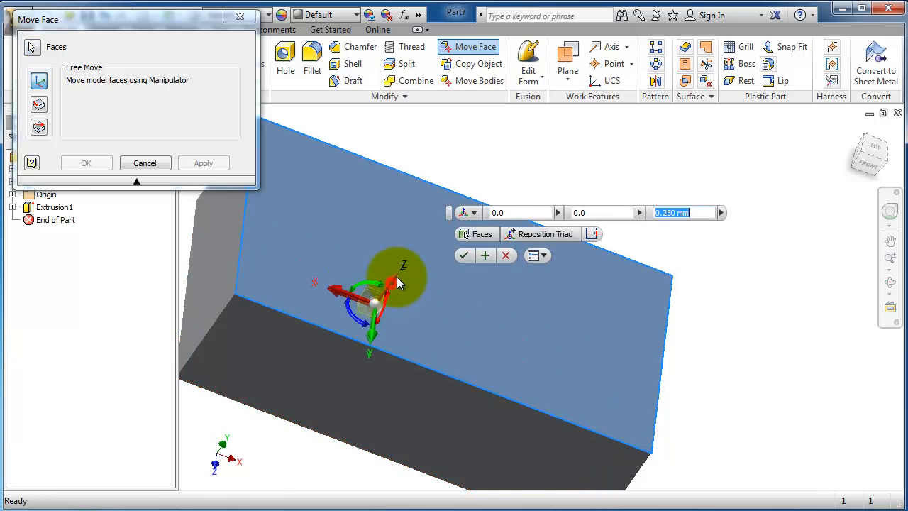
# Drag the blue Z arrow to raise the top face by 6.500 mm.
pyautogui.moveTo(397, 283); pyautogui.dragTo(447, 267)
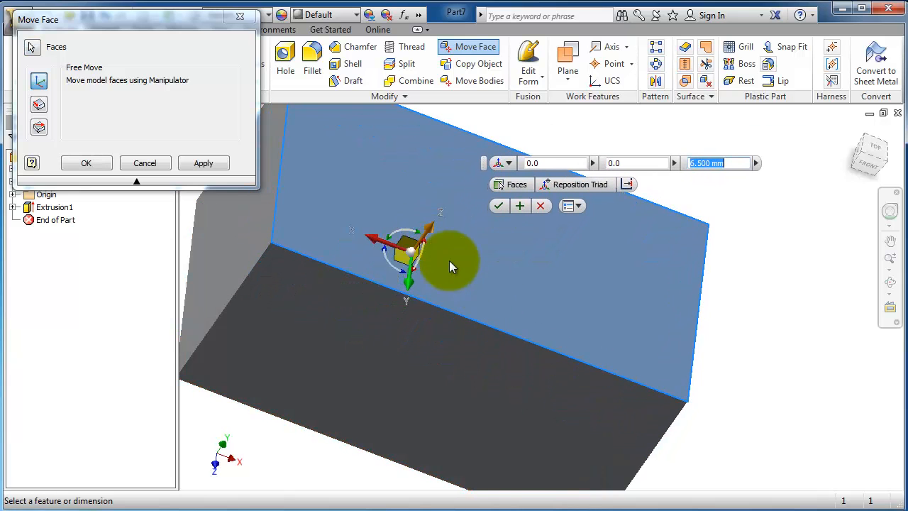